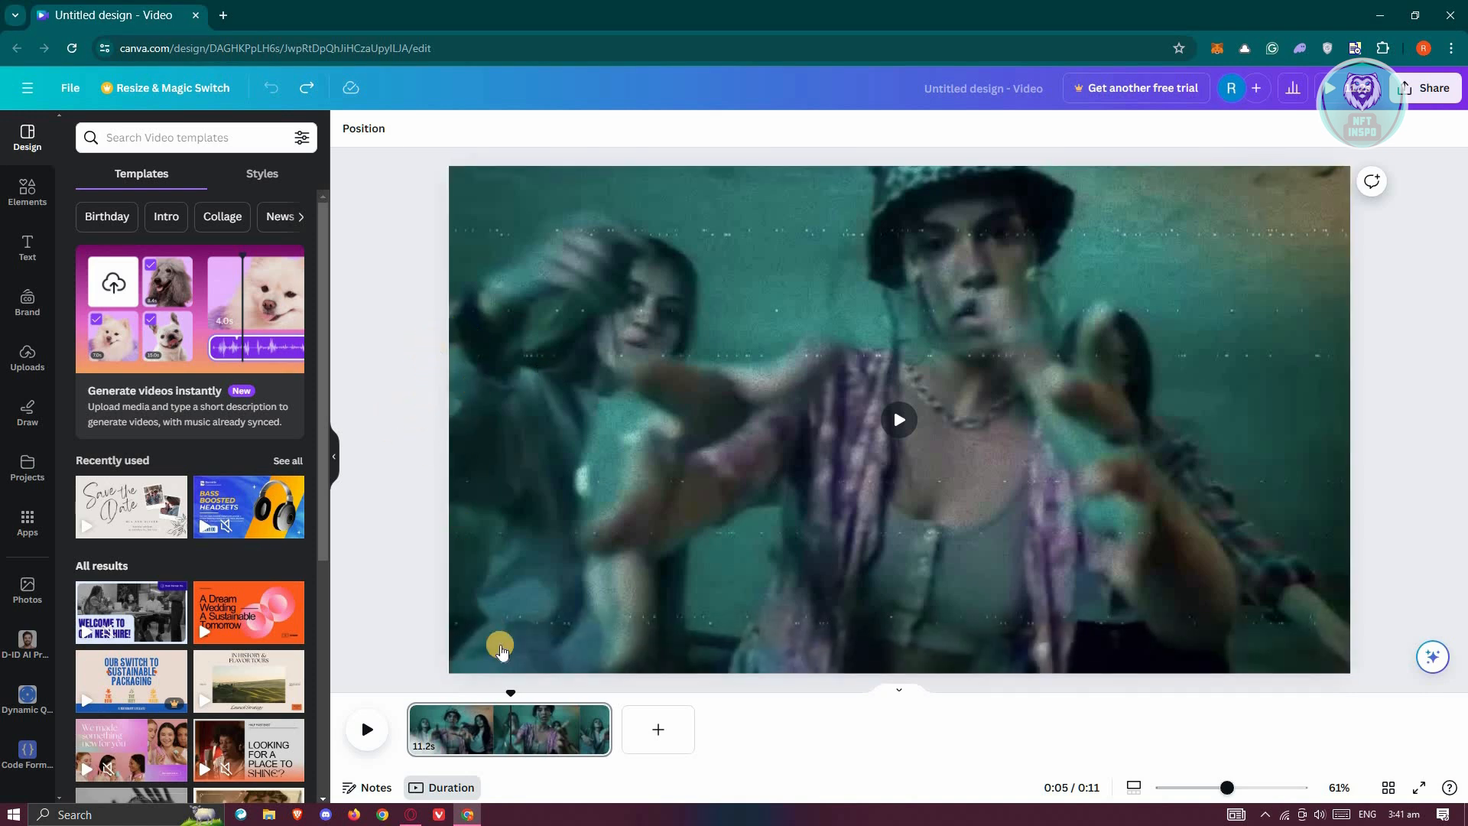
mouse_move(546, 731)
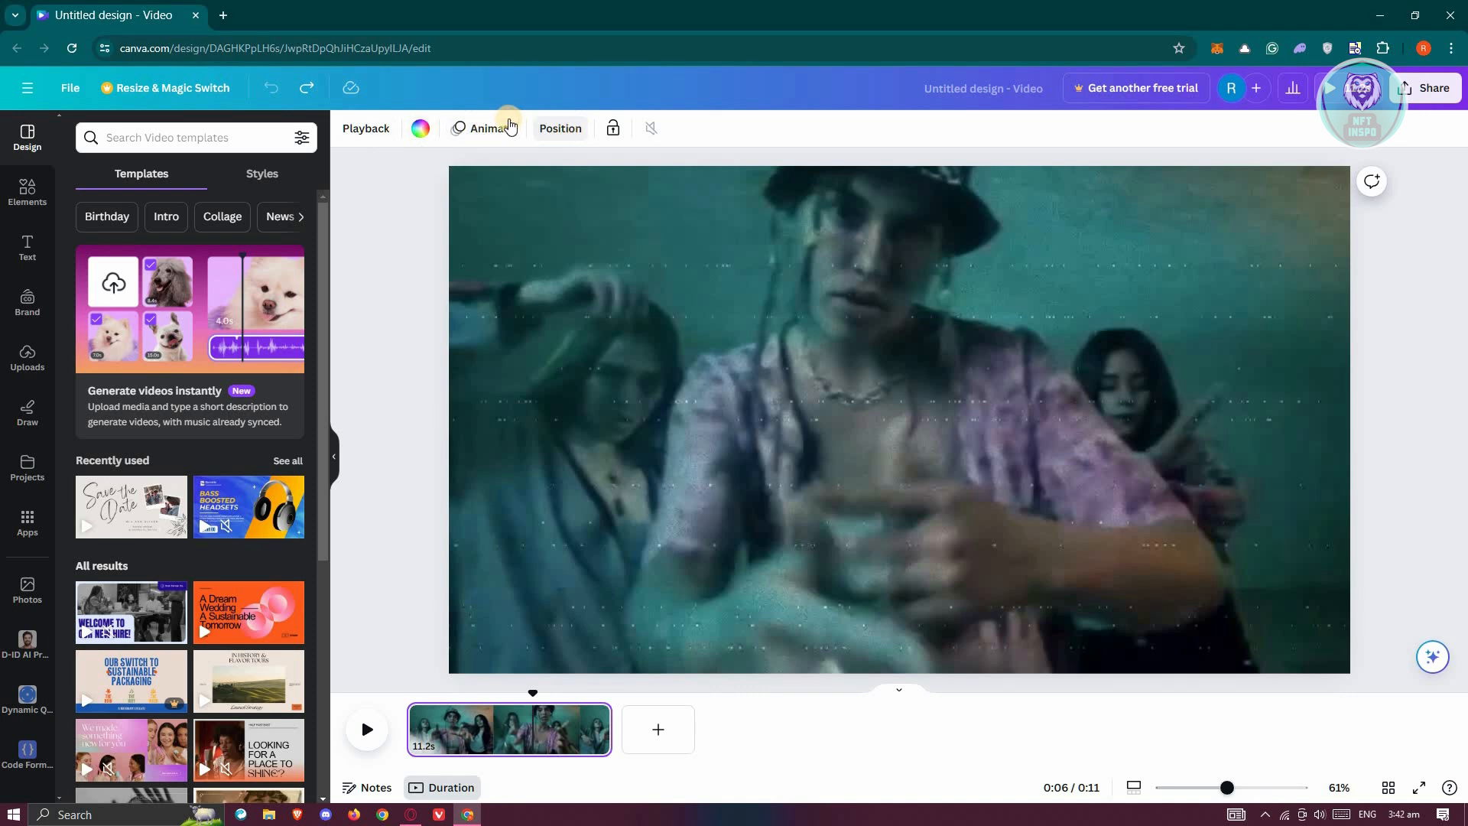
Show the Page Animations choices for the selected video clip via Animate.
left_click(486, 129)
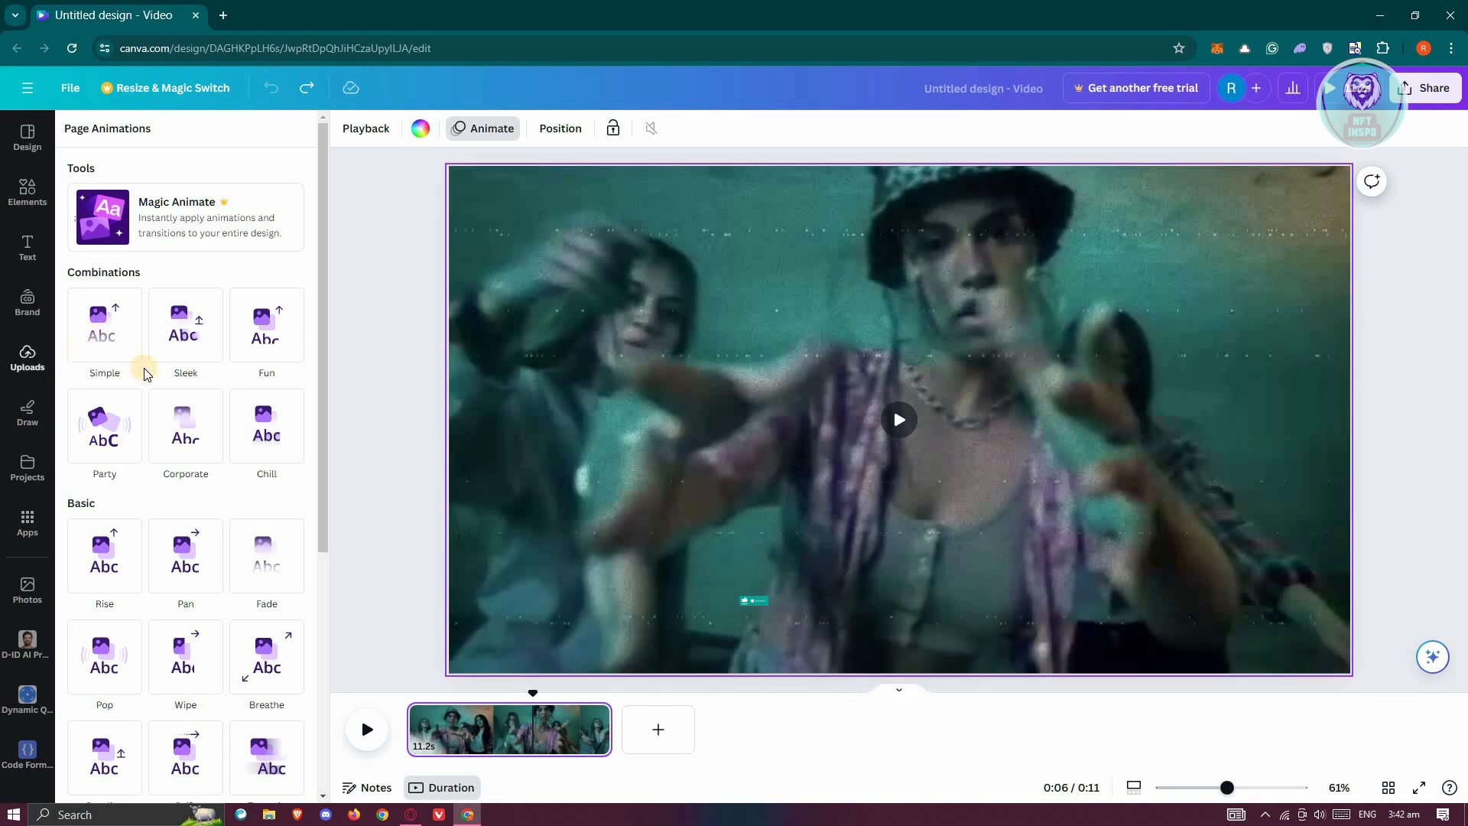
mouse_move(232, 526)
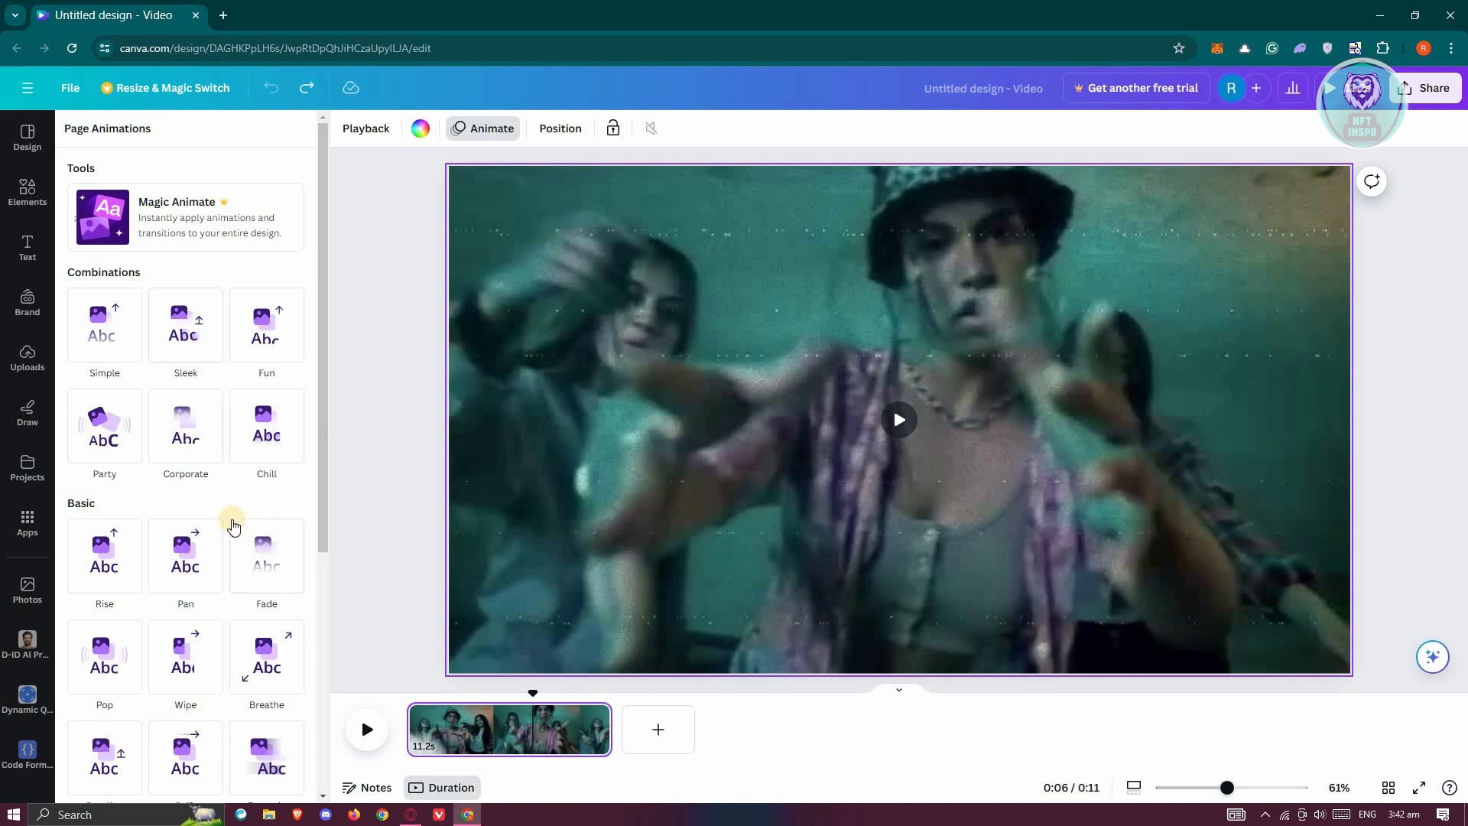
mouse_move(216, 577)
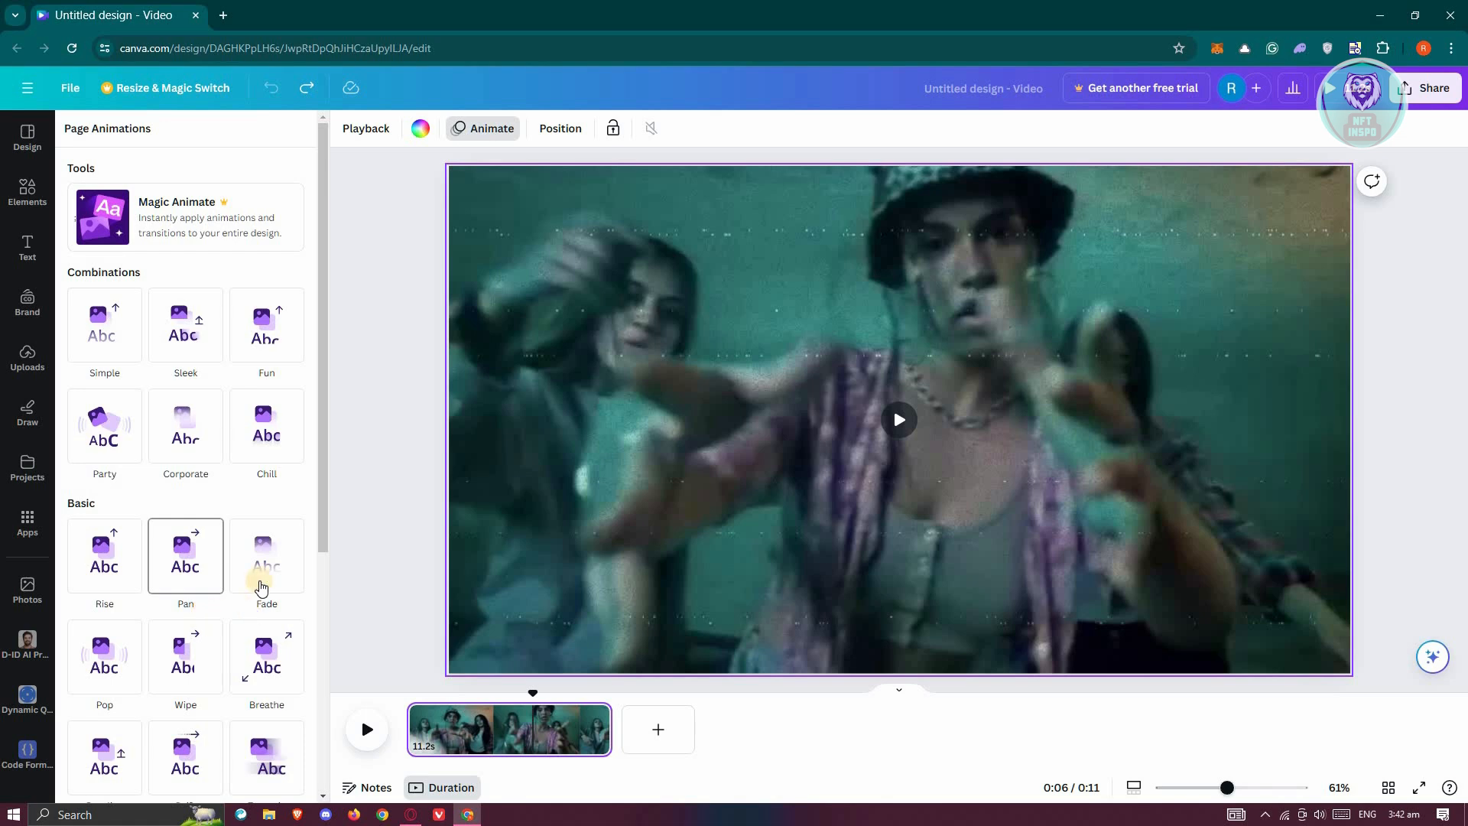
Apply the Basic Fade animation to the clip and set its timing to On exit.
left_click(266, 555)
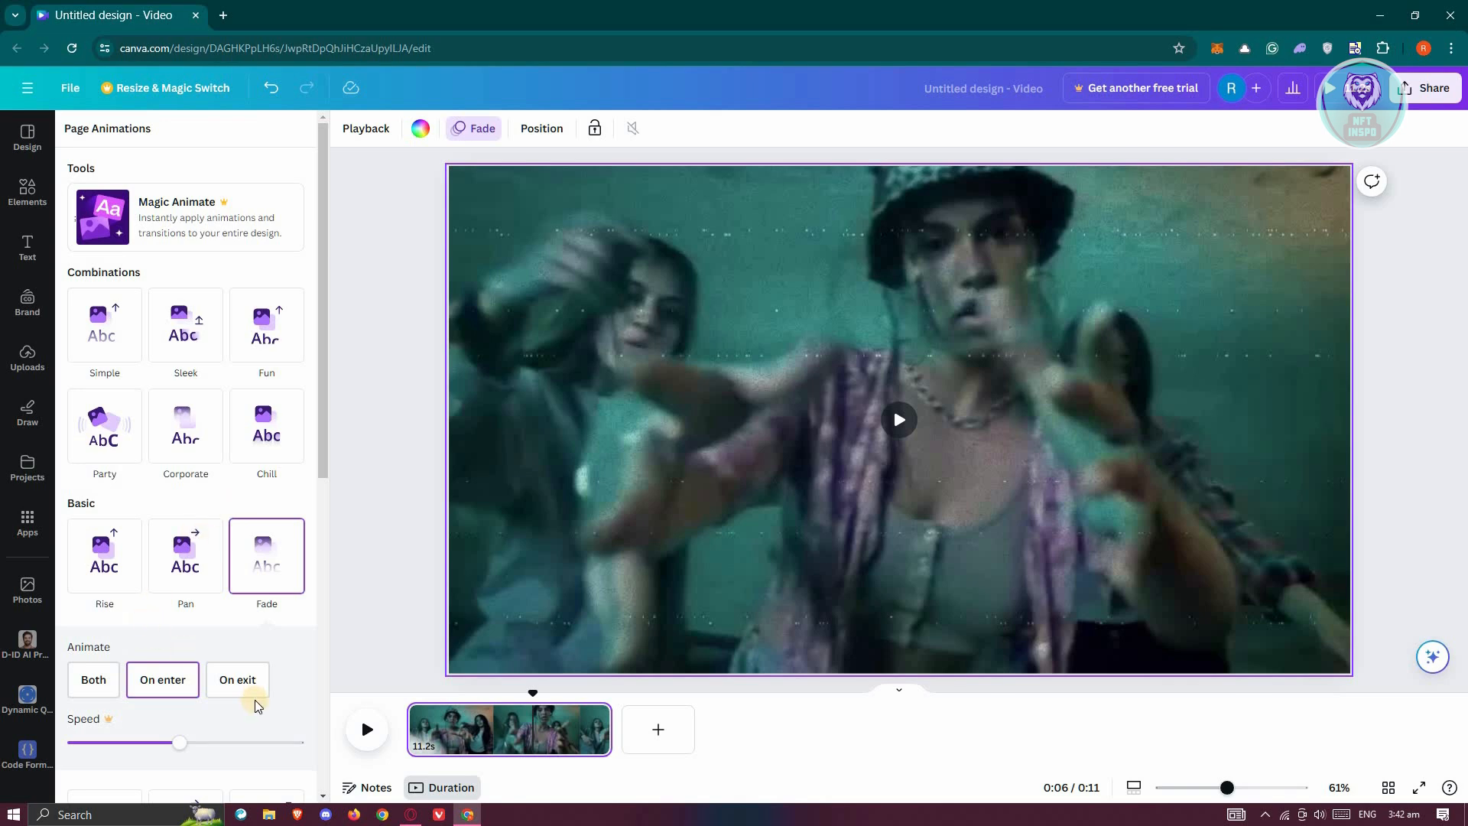
left_click(237, 679)
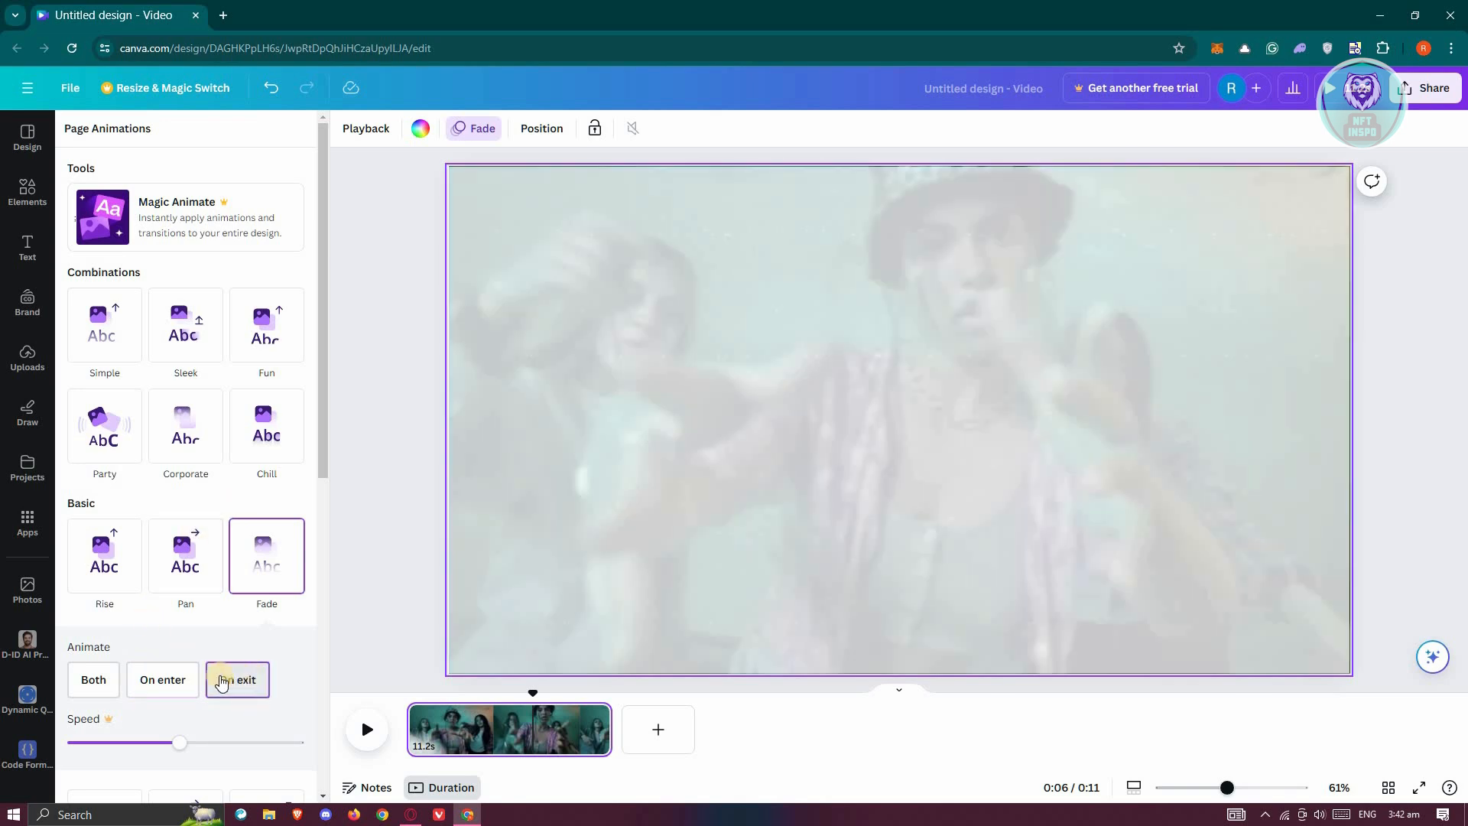
left_click(237, 679)
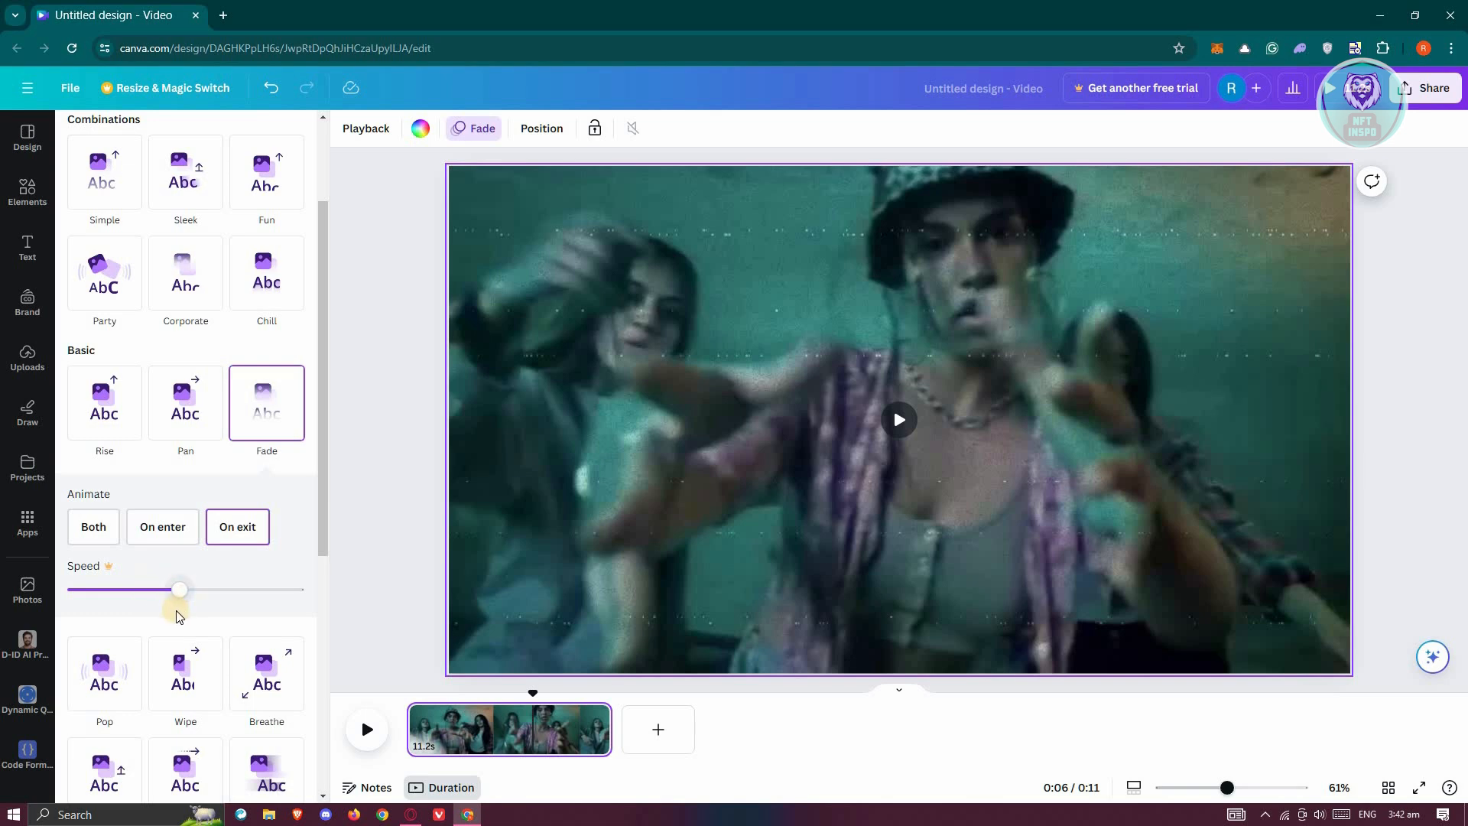
mouse_move(112, 569)
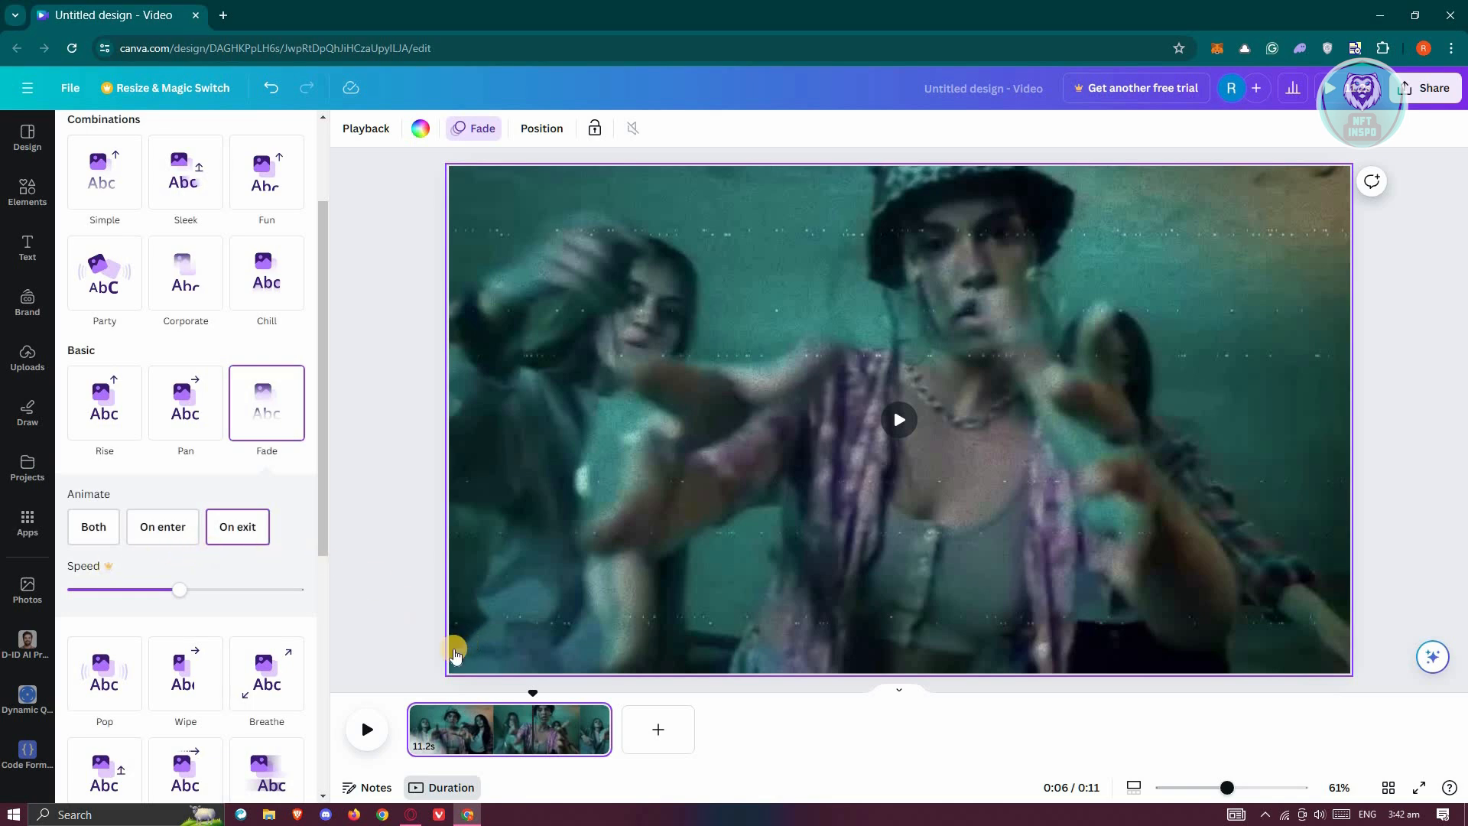
Dismiss the Animate panel and play the clip in the timeline to watch it fade out.
left_click(27, 139)
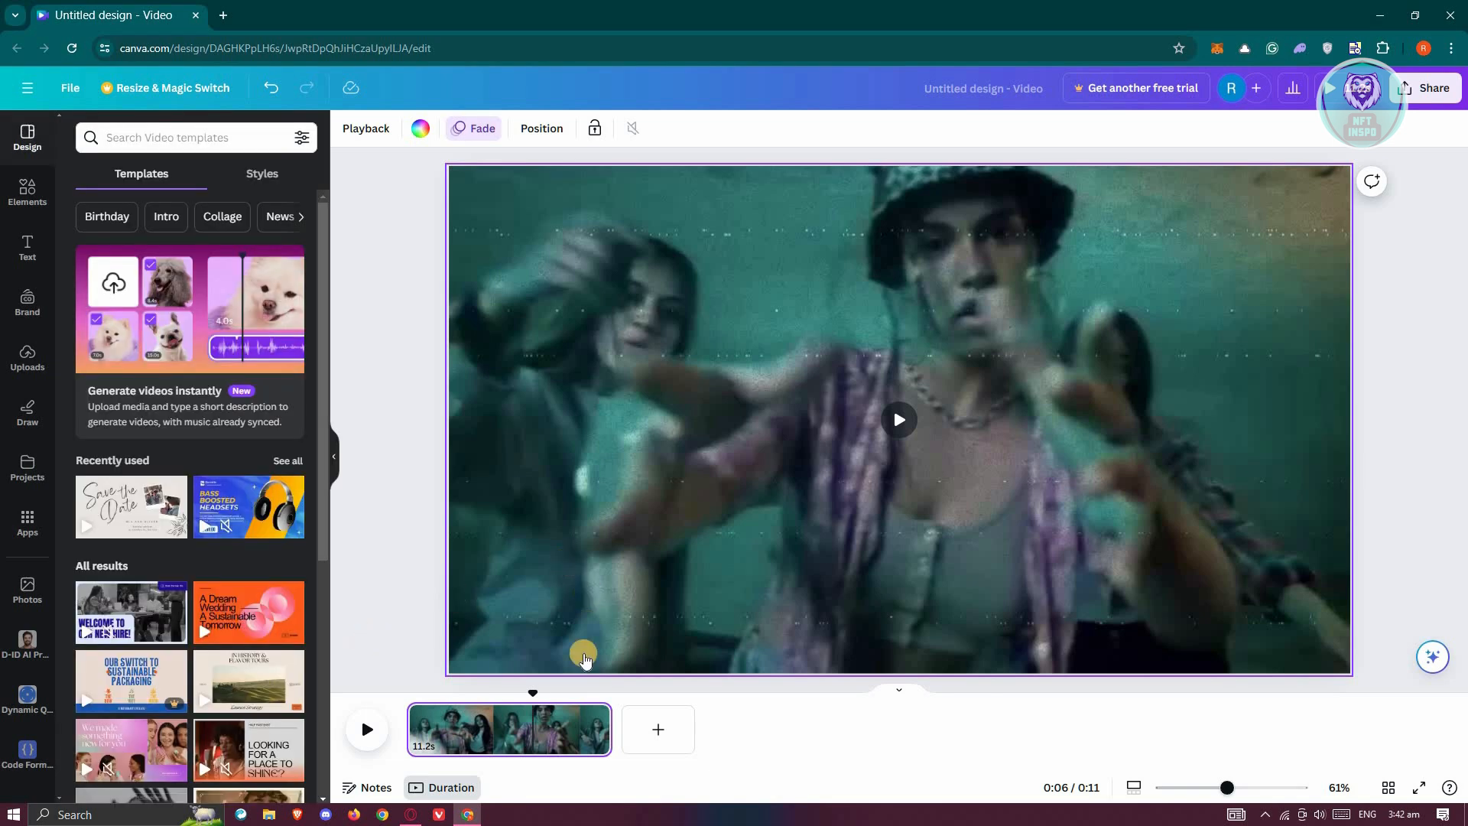
left_click_drag(582, 652, 575, 694)
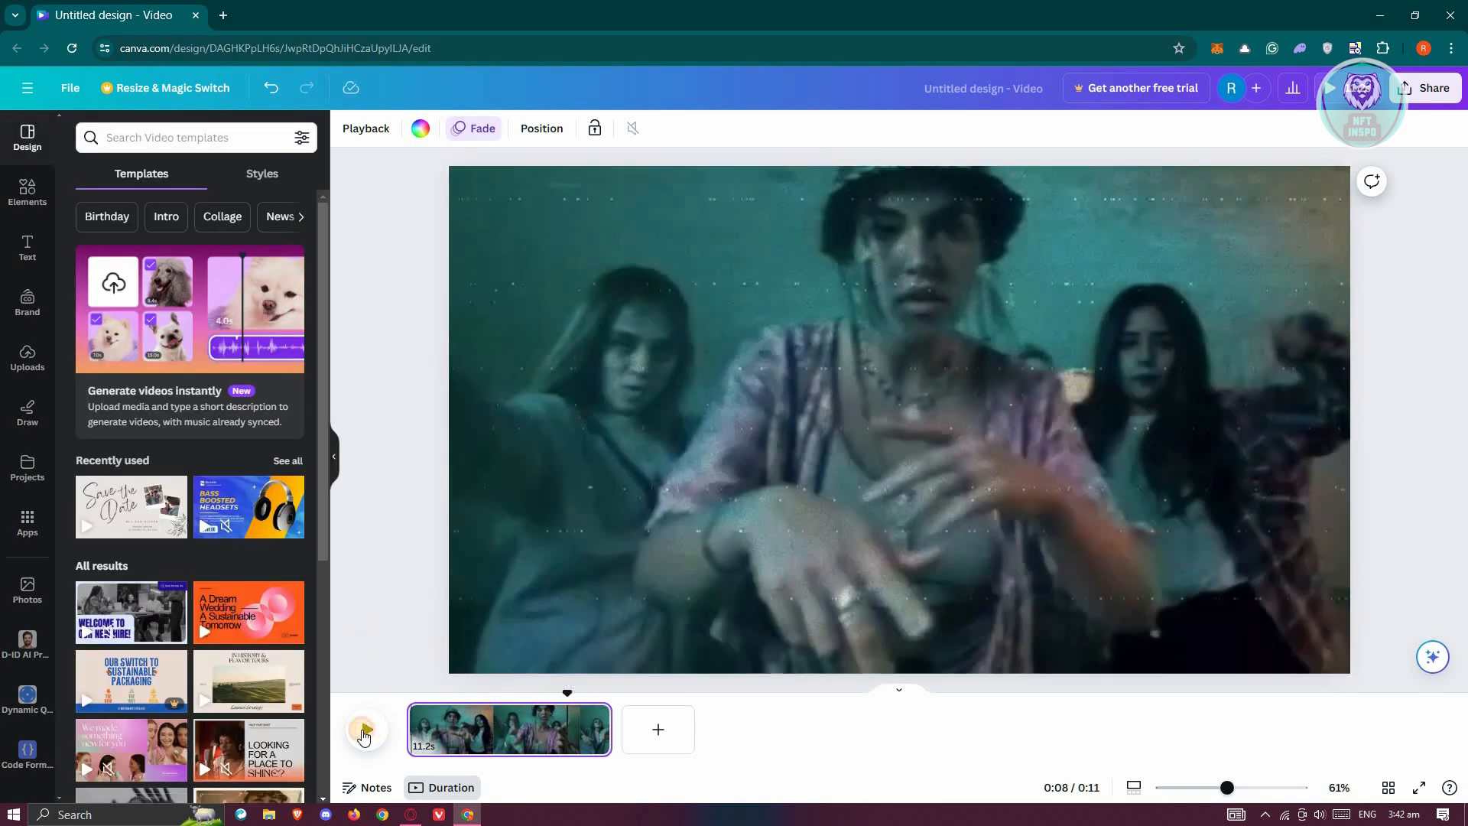
left_click(364, 729)
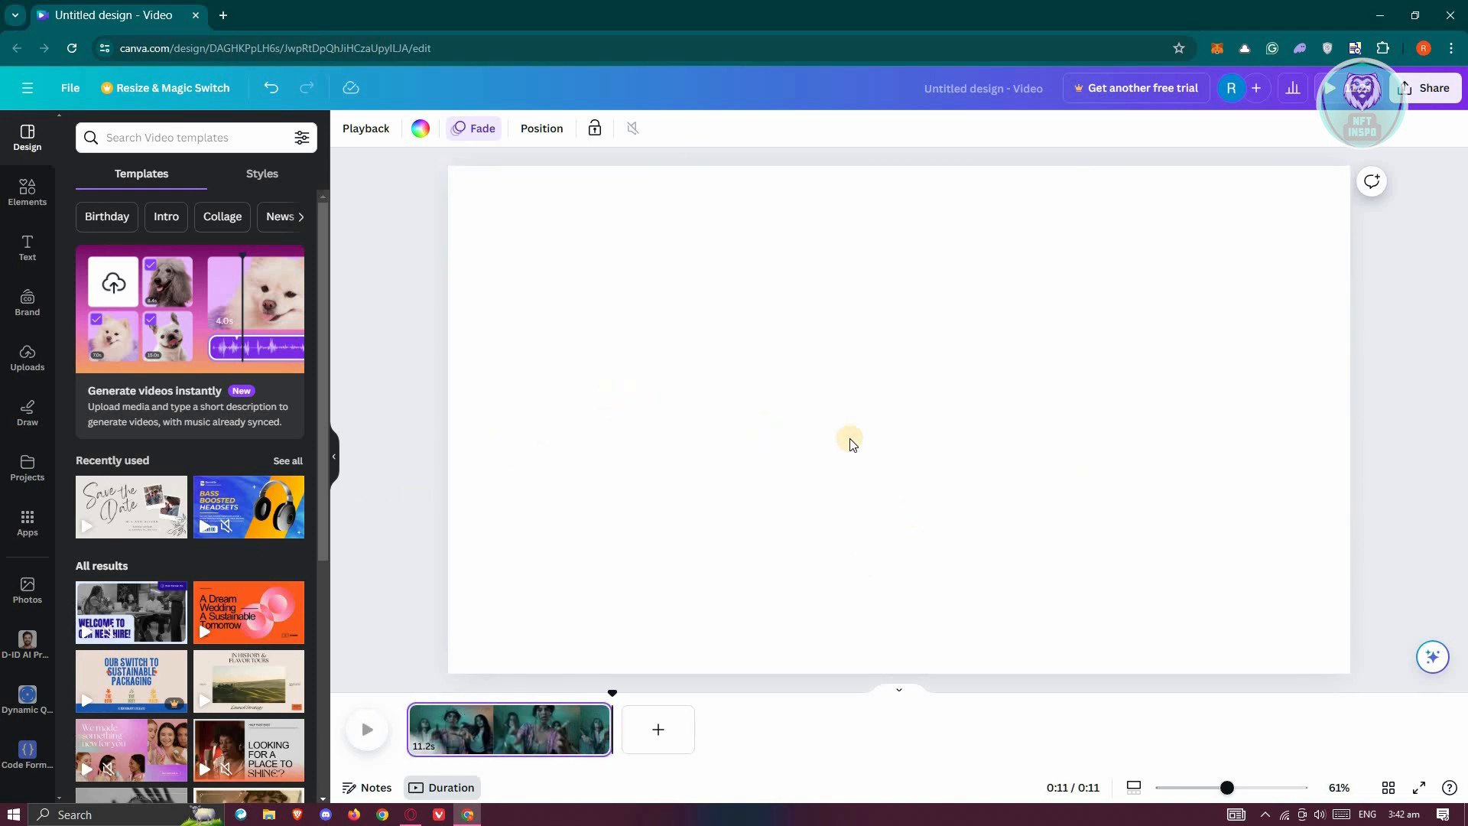
mouse_move(919, 489)
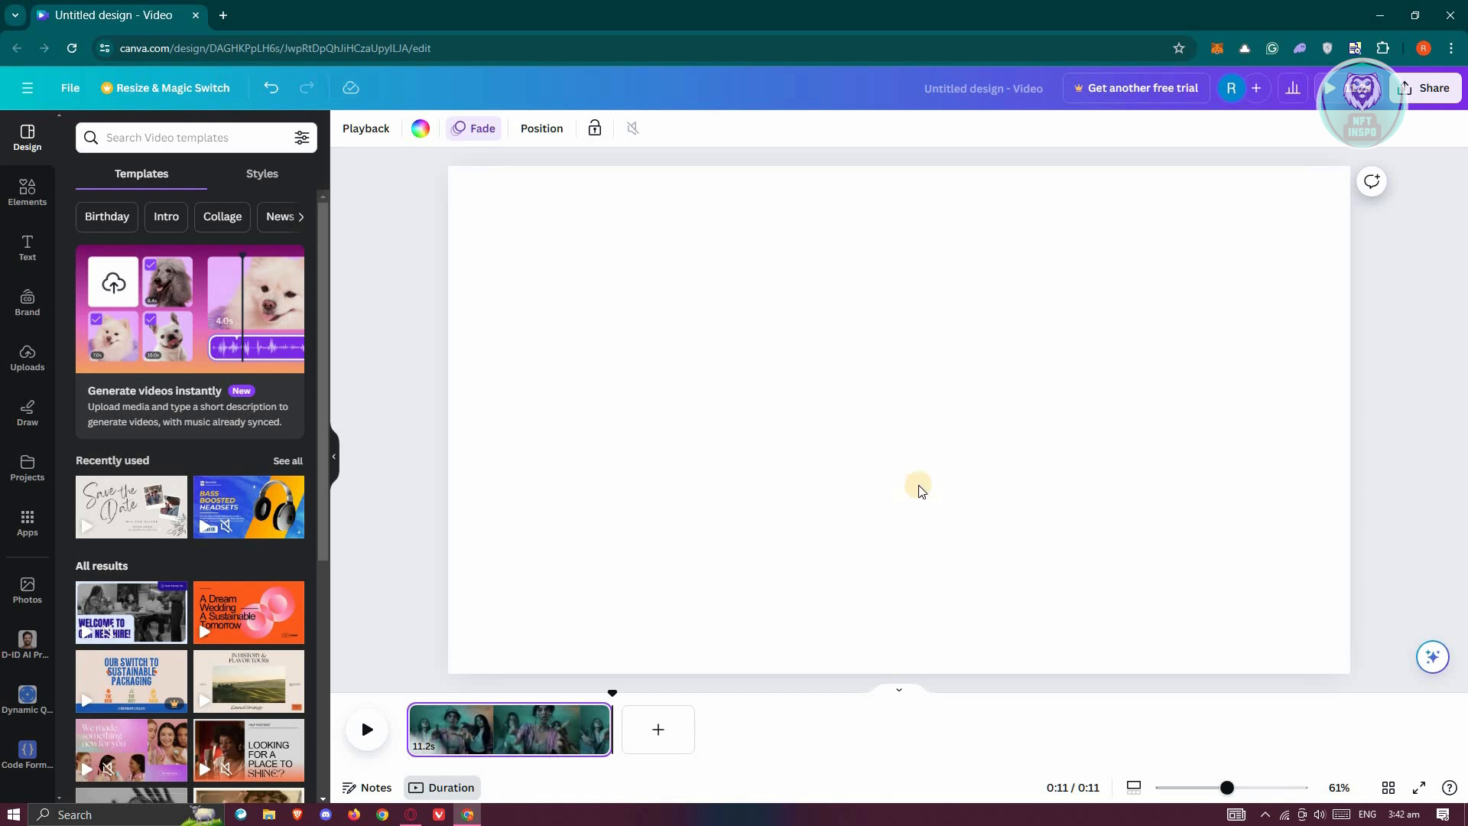